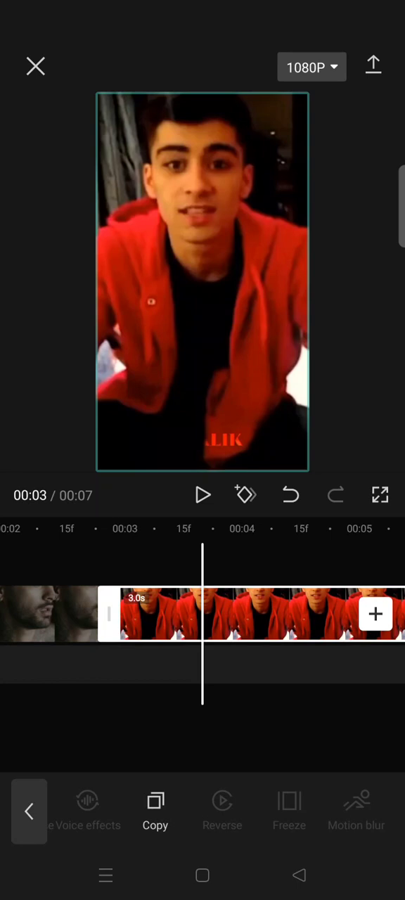
Step: Shrink the red-hoodie overlay and park it just beyond the frame's right edge at 0:00
scroll("left", 3)
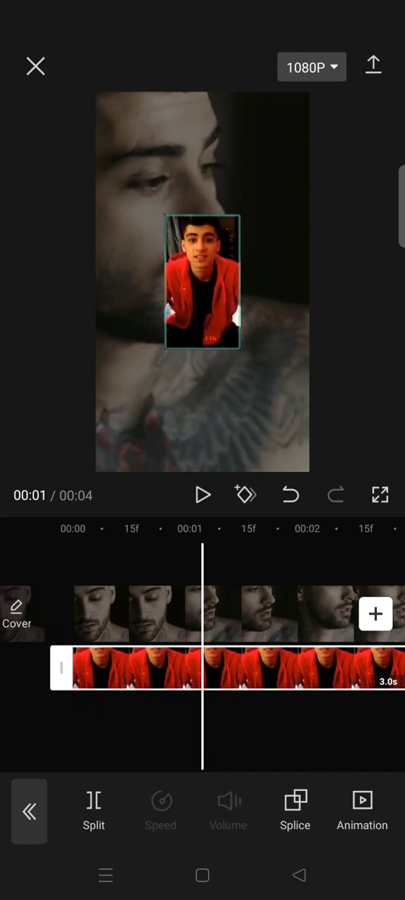
left_click(202, 312)
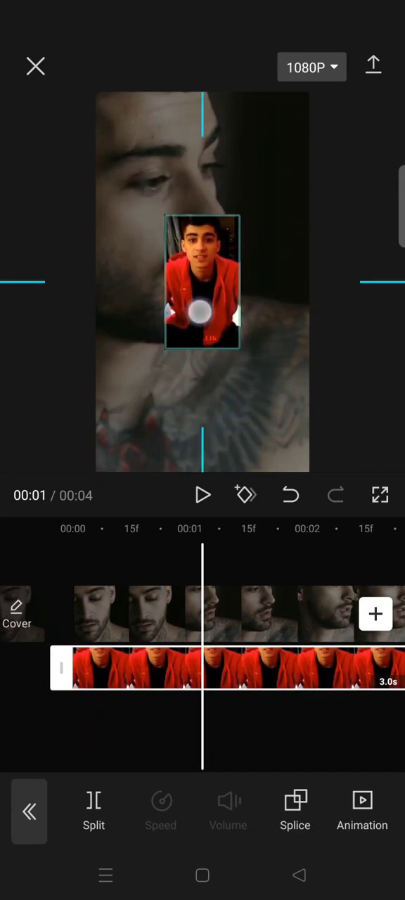
left_click_drag(202, 284, 340, 274)
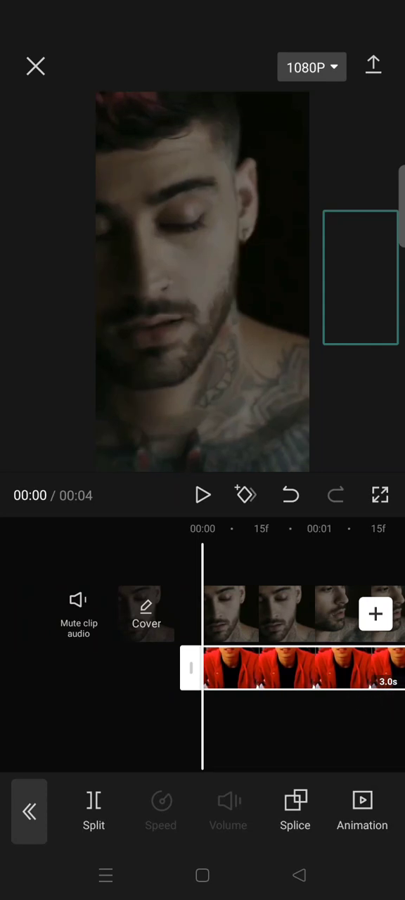
Step: Keyframe the overlay's start off-screen, then centre it around 0:01 for a slide-in
left_click(245, 495)
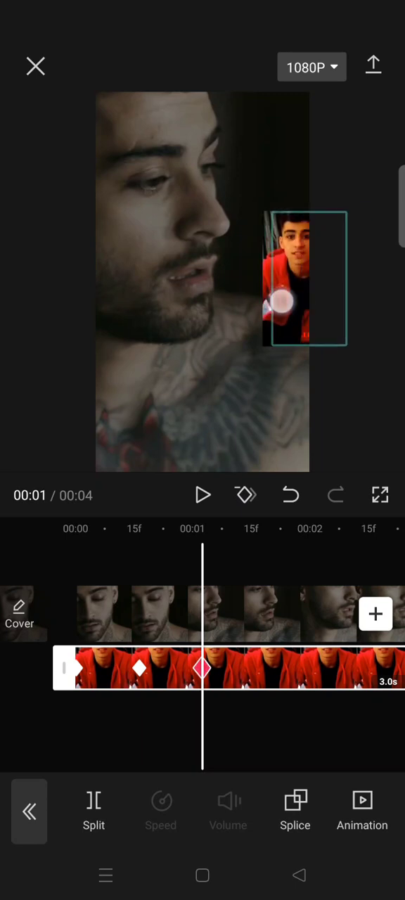
left_click_drag(307, 278, 198, 288)
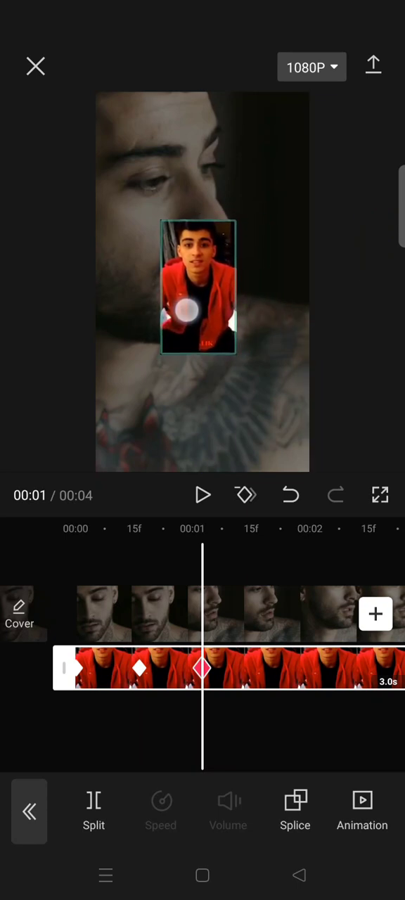
left_click(202, 284)
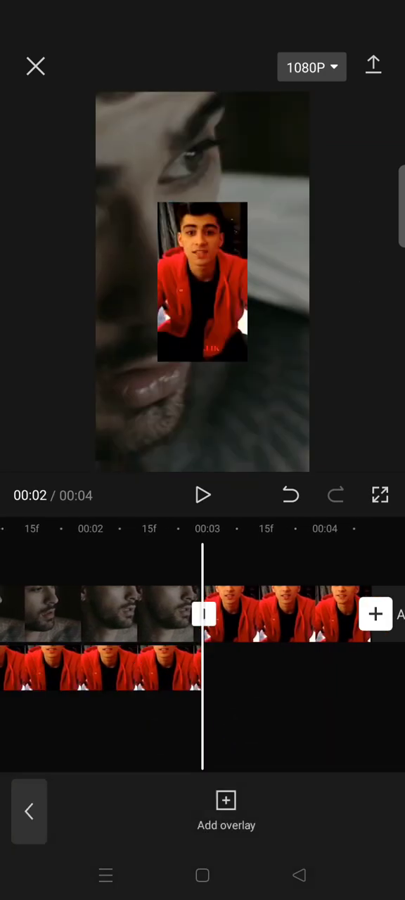
Step: Add alternating enlarge/shrink size keyframes so the overlay pulses before the next clip
left_click(105, 668)
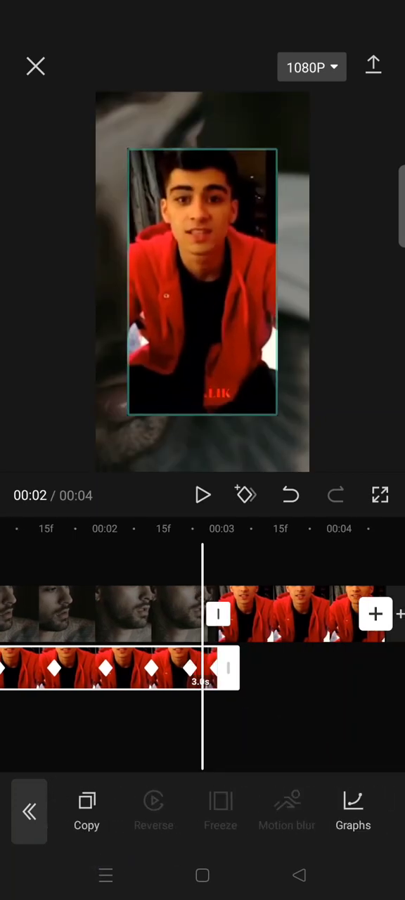
left_click(352, 810)
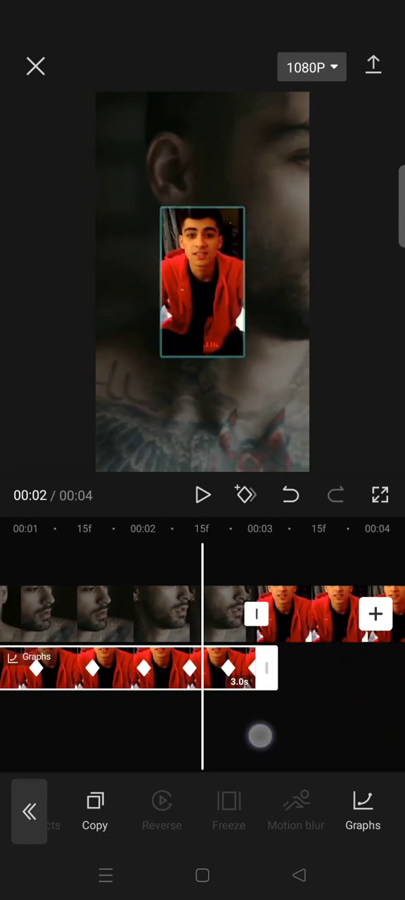
Step: Apply the Ease Out 1 curve to the overlay's first keyframe stretches
left_click(362, 812)
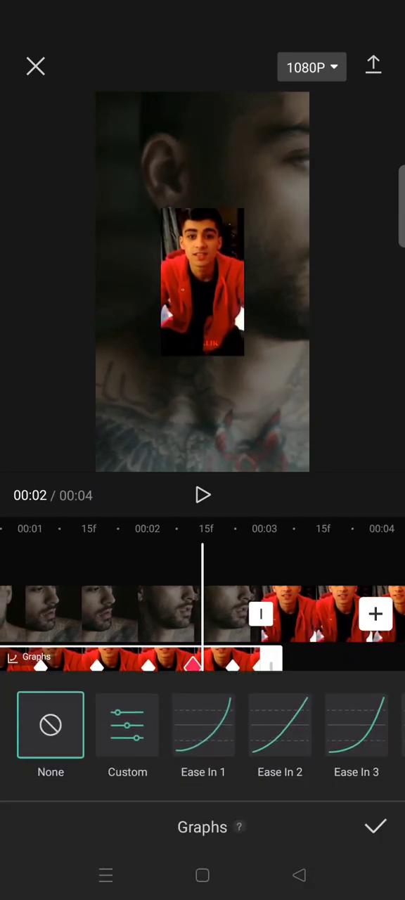
scroll("left", 3)
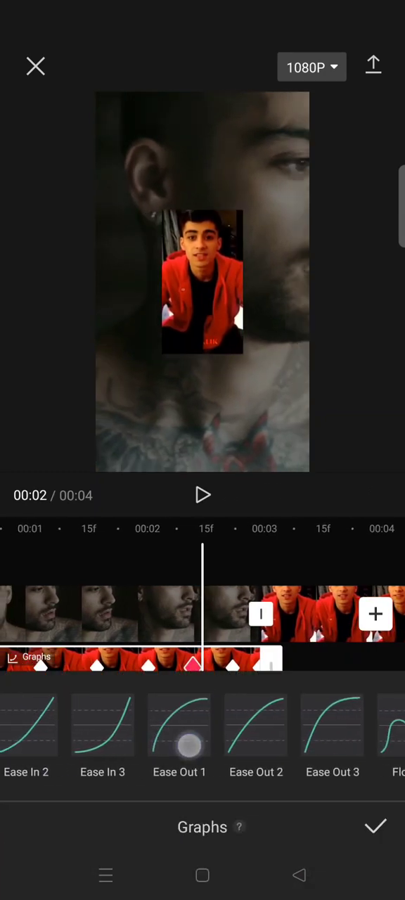
left_click(375, 827)
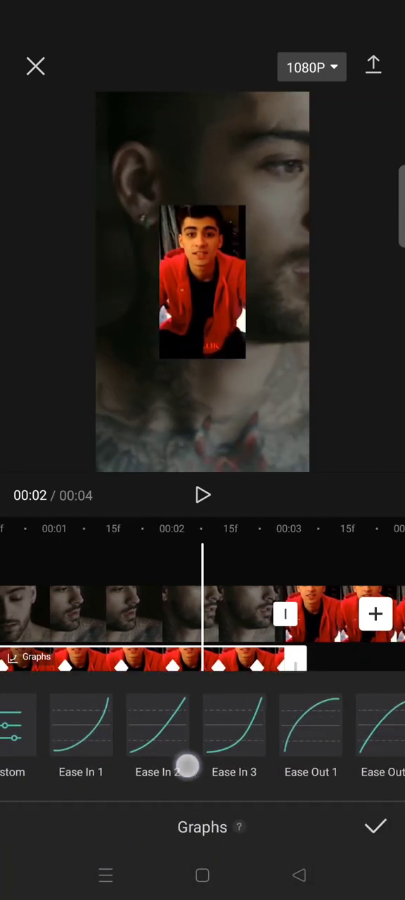
left_click(374, 826)
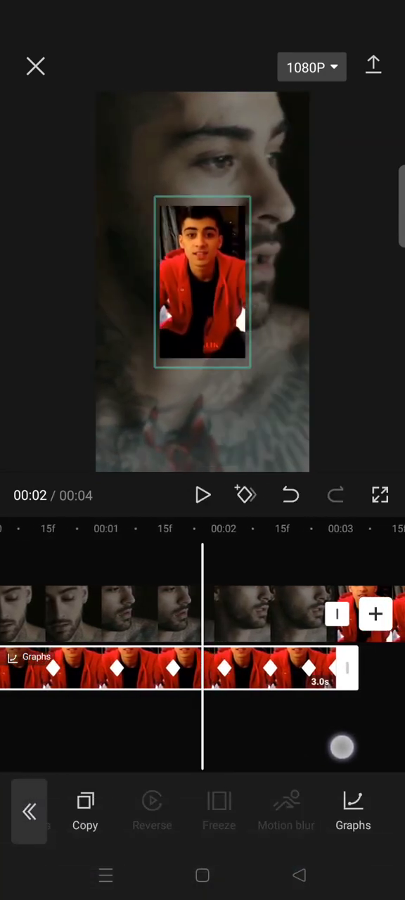
left_click(353, 808)
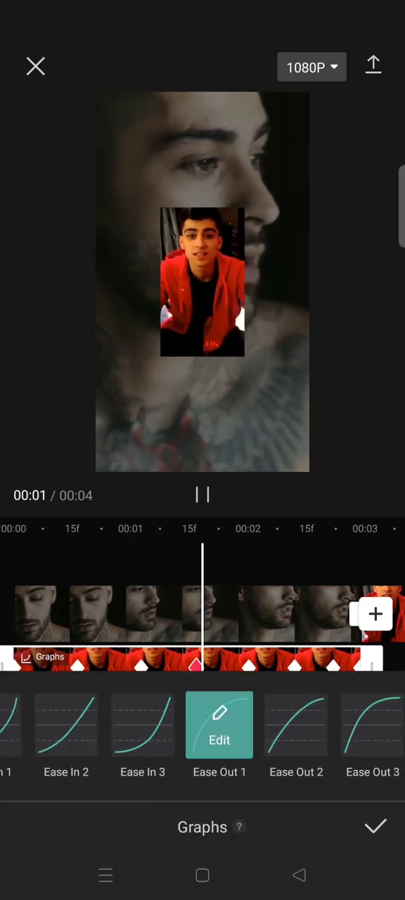
left_click(374, 826)
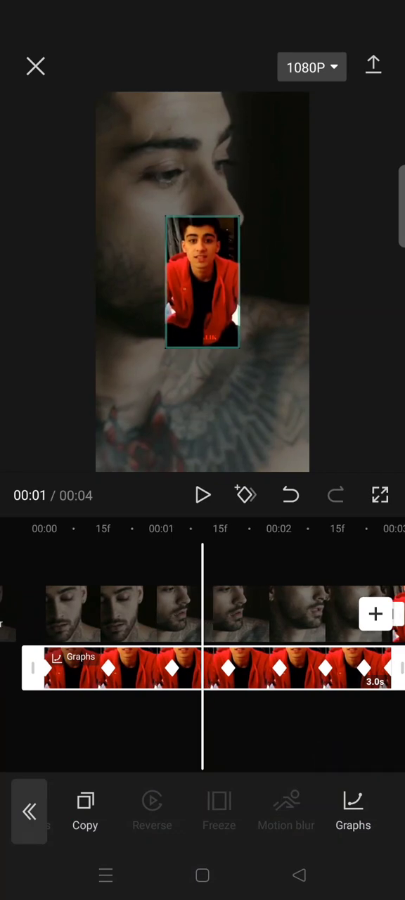
Step: Apply Ease Out 1 to the remaining keyframe stretches and confirm
left_click(352, 813)
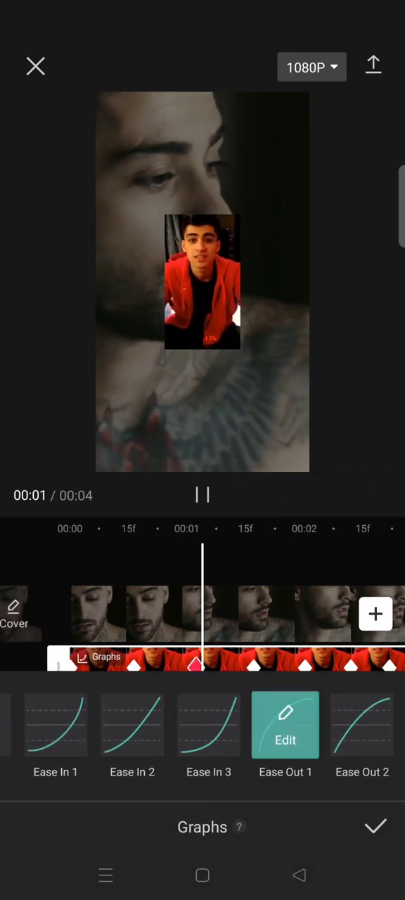
left_click(374, 826)
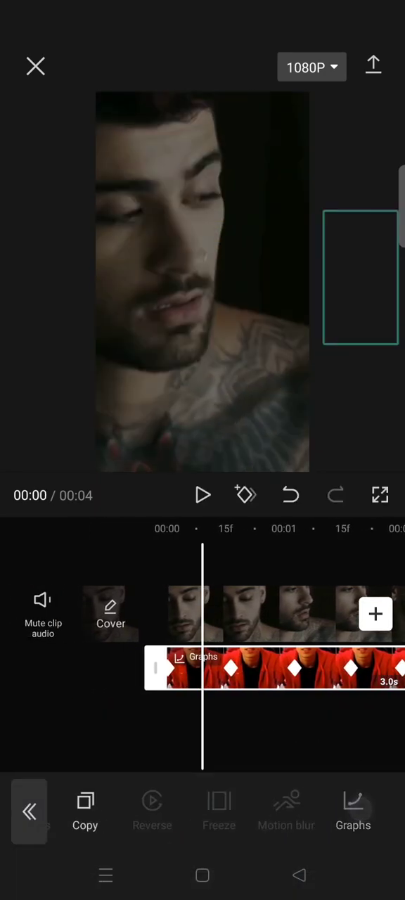
left_click(352, 809)
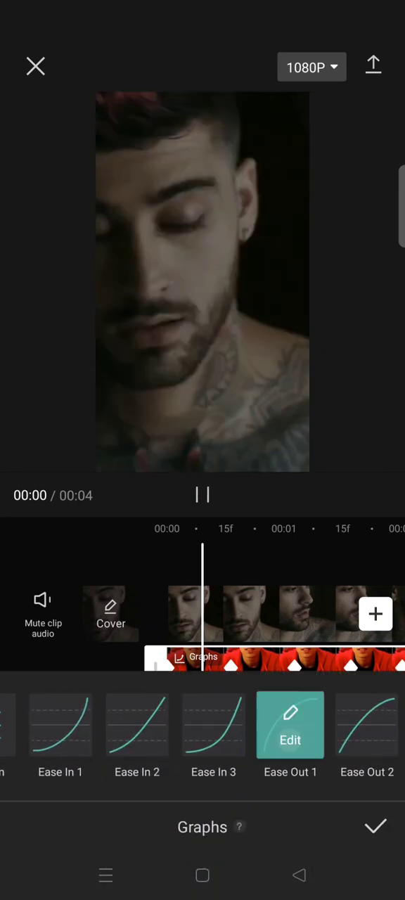
left_click(375, 827)
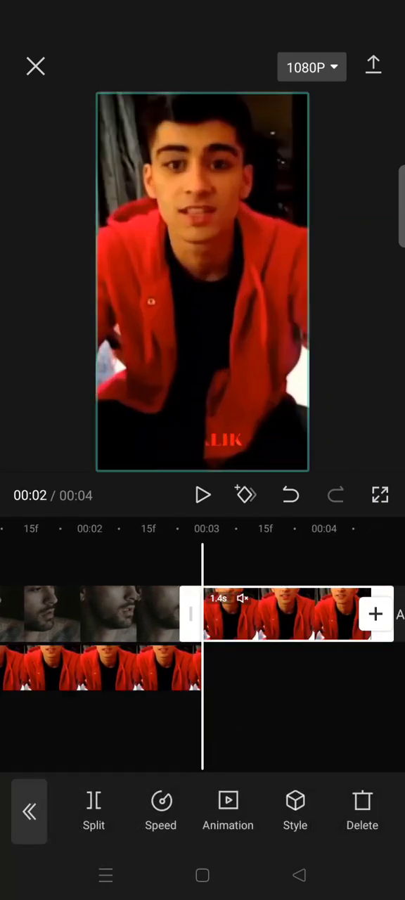
Step: Give the red-hoodie clip a Swing Bottom entrance animation lasting 0.2 seconds
left_click(228, 810)
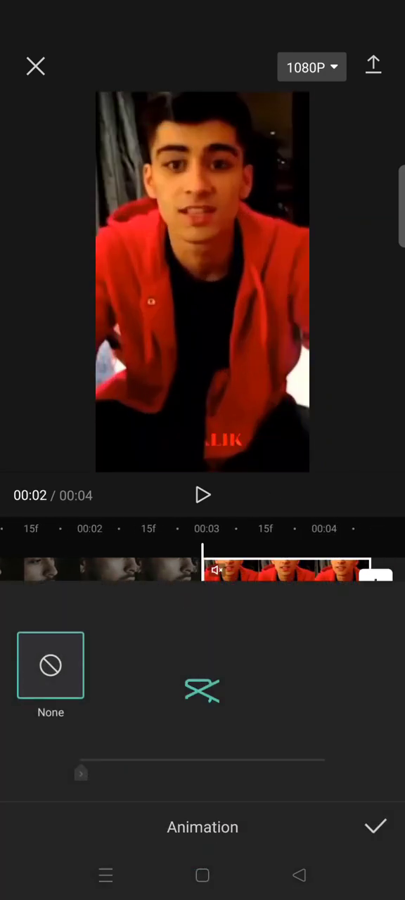
left_click(203, 691)
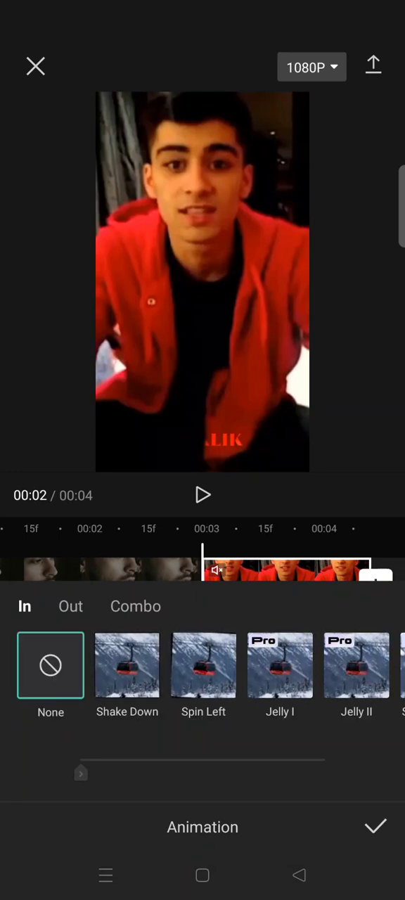
scroll("left", 3)
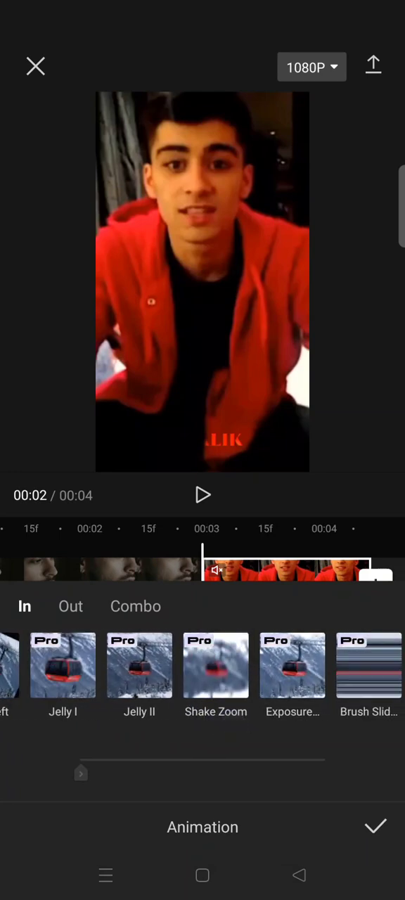
scroll("left", 3)
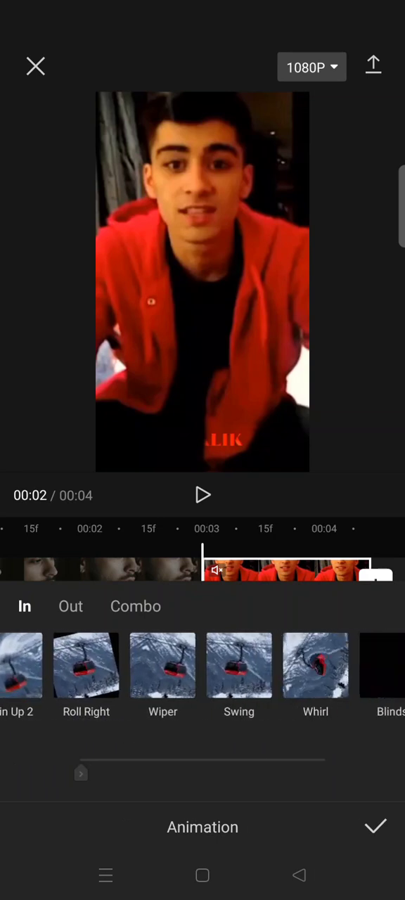
scroll("left", 3)
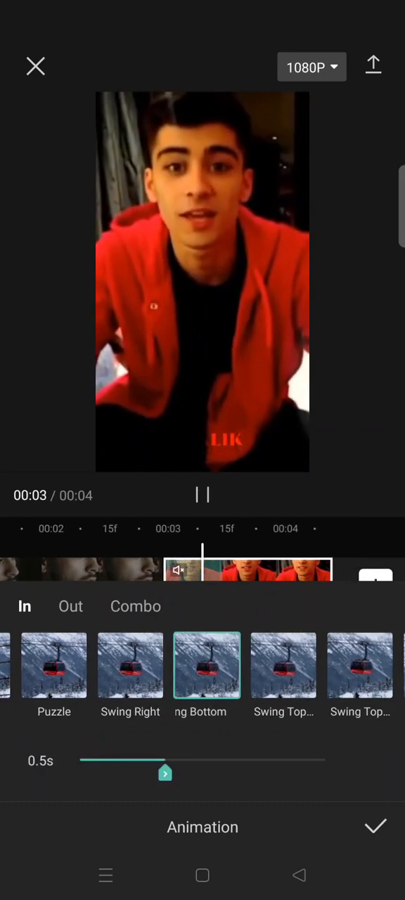
left_click(202, 495)
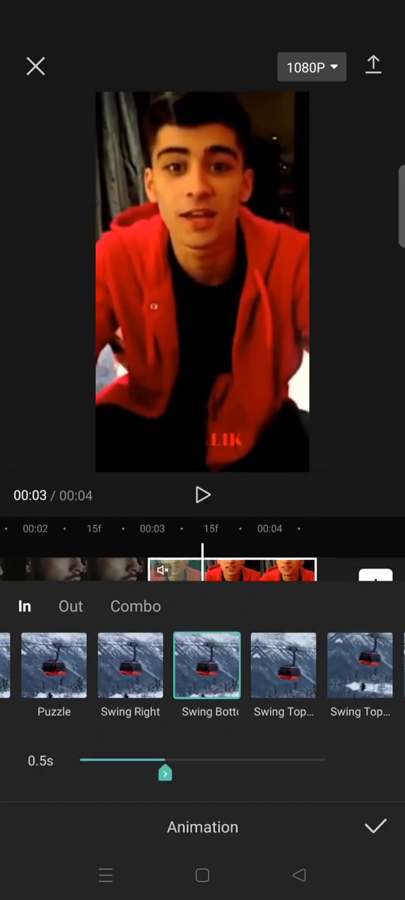
left_click_drag(165, 772, 114, 772)
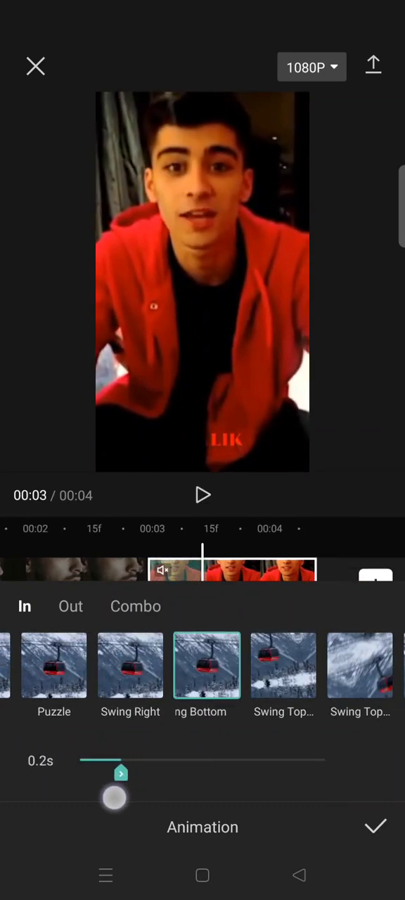
left_click_drag(115, 774, 127, 773)
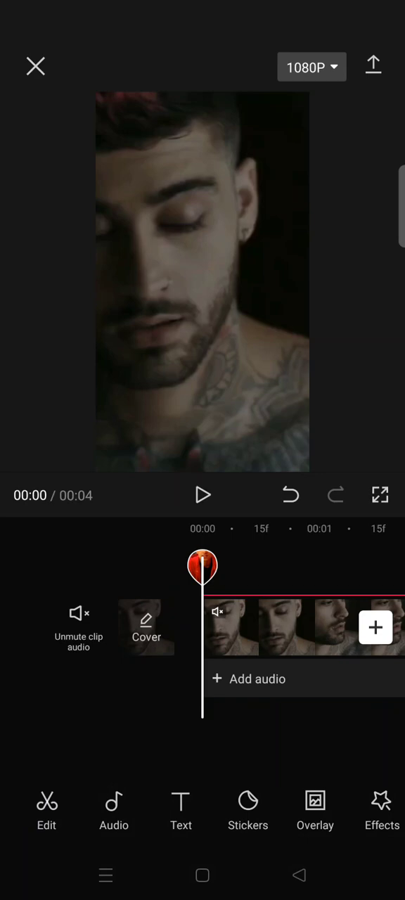
left_click(202, 494)
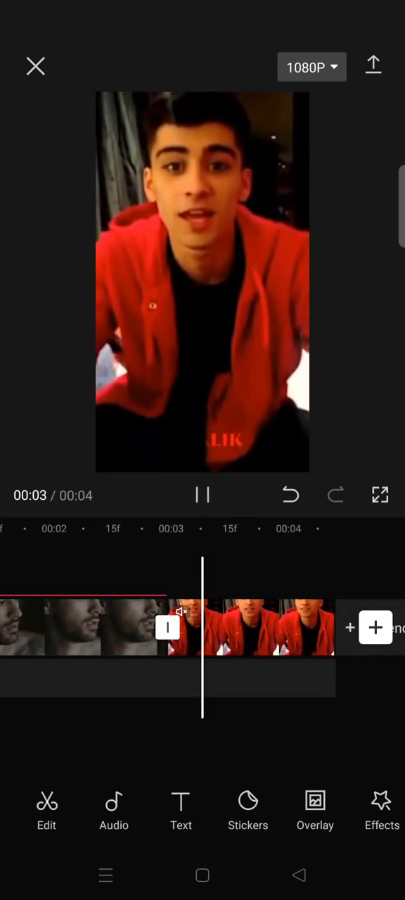
left_click(203, 495)
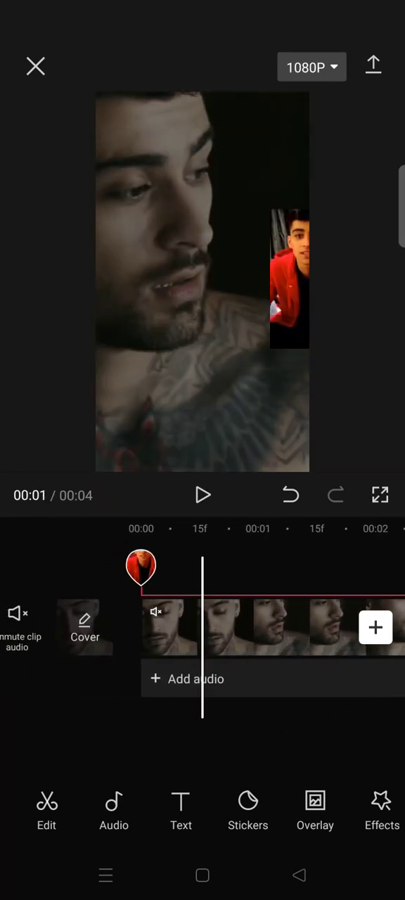
left_click(203, 495)
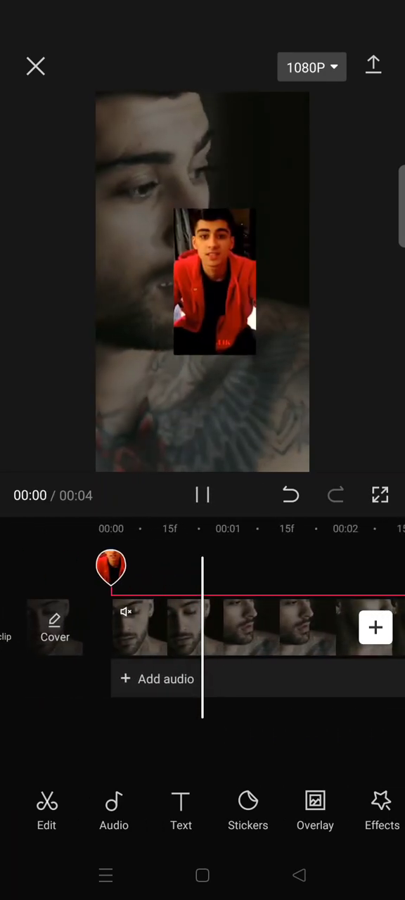
left_click(203, 495)
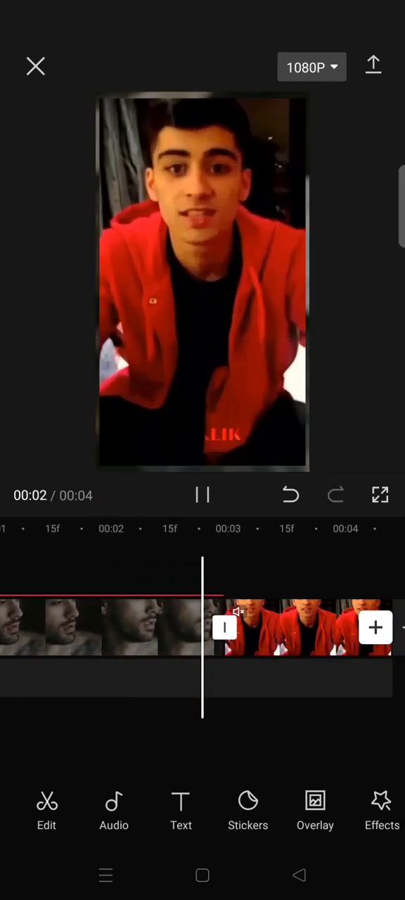
left_click(202, 495)
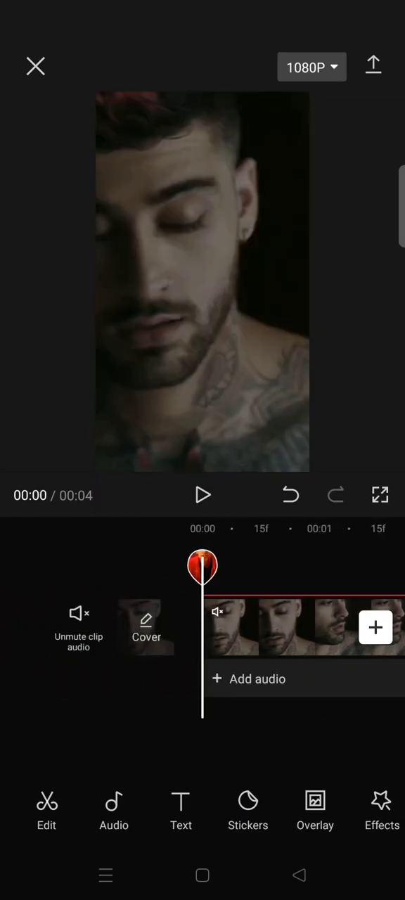
left_click(202, 495)
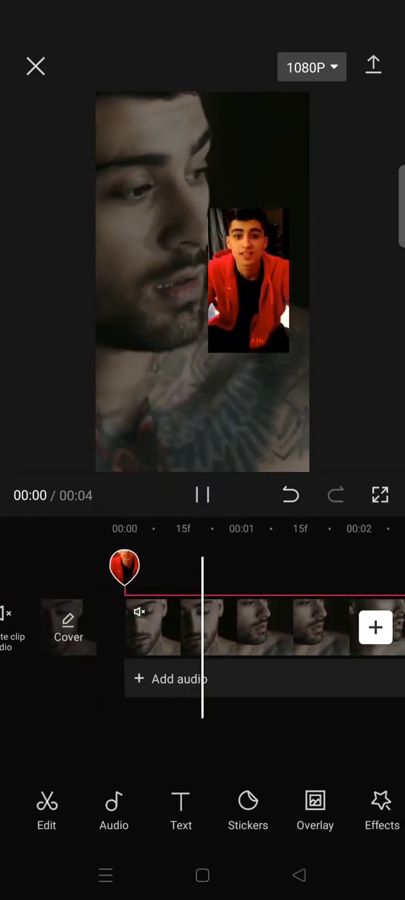